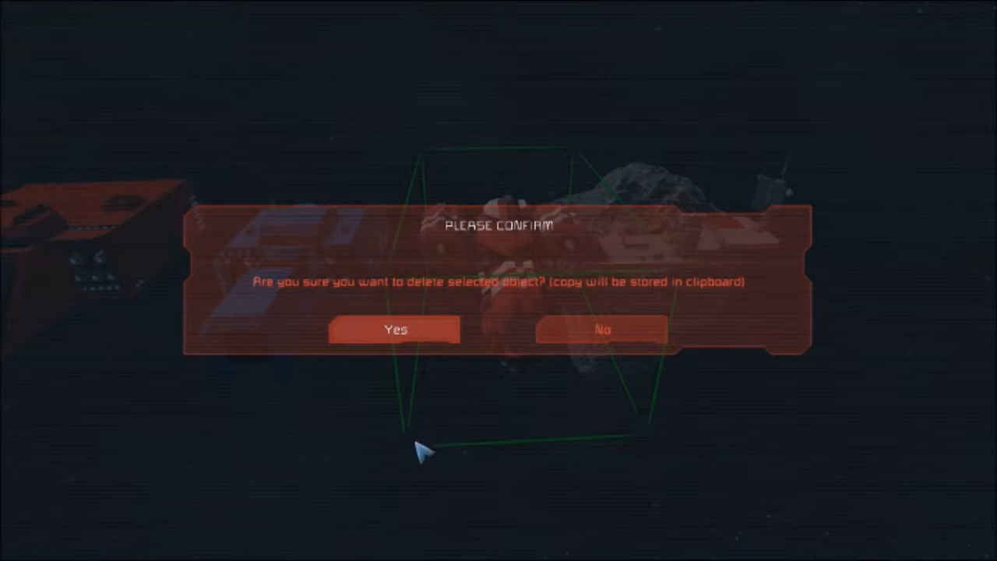
Confirm Yes in the Please Confirm dialog to delete the selected object
click(394, 327)
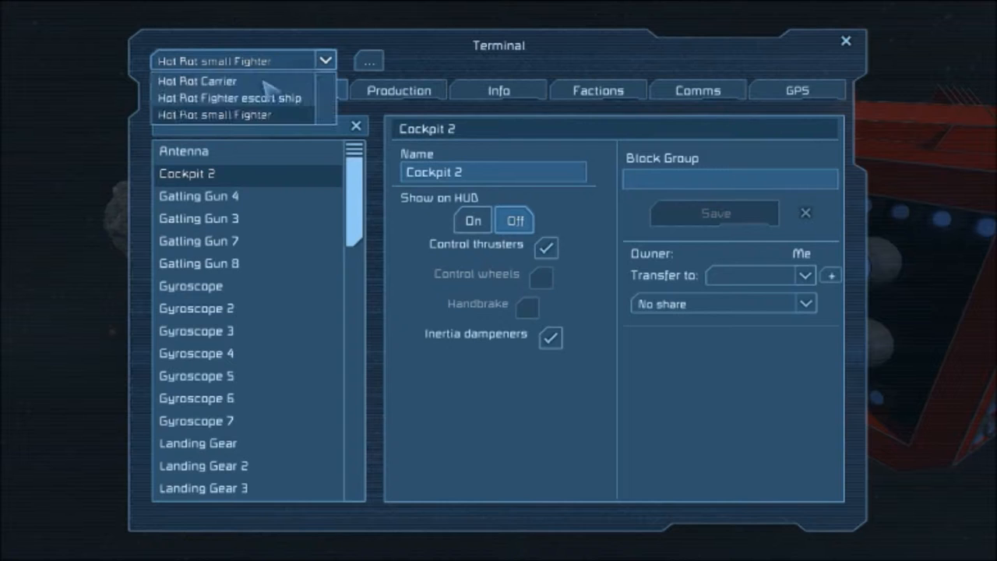
Switch the terminal to the Hot Rot Carrier grid and select its hangar doors group
click(197, 81)
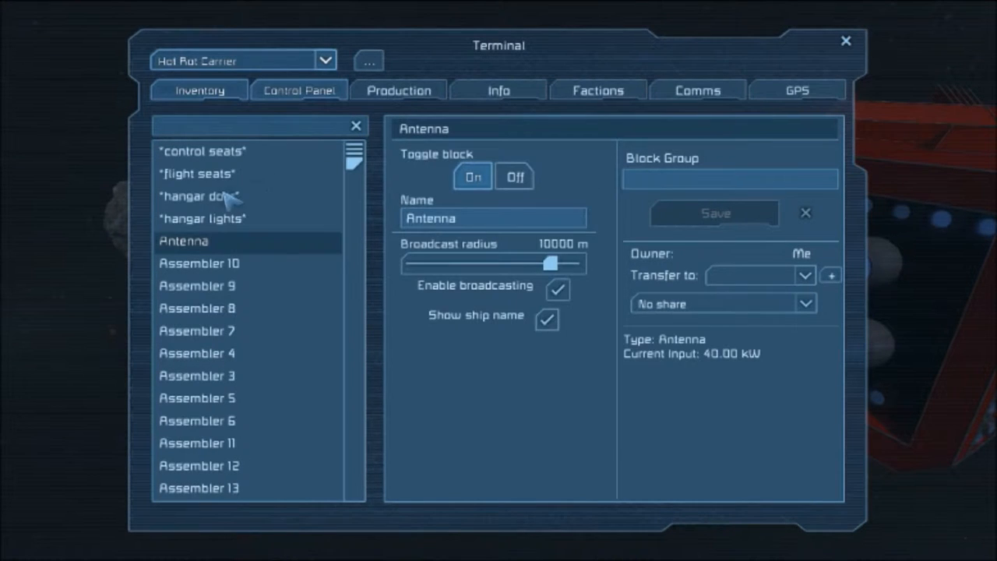
click(199, 196)
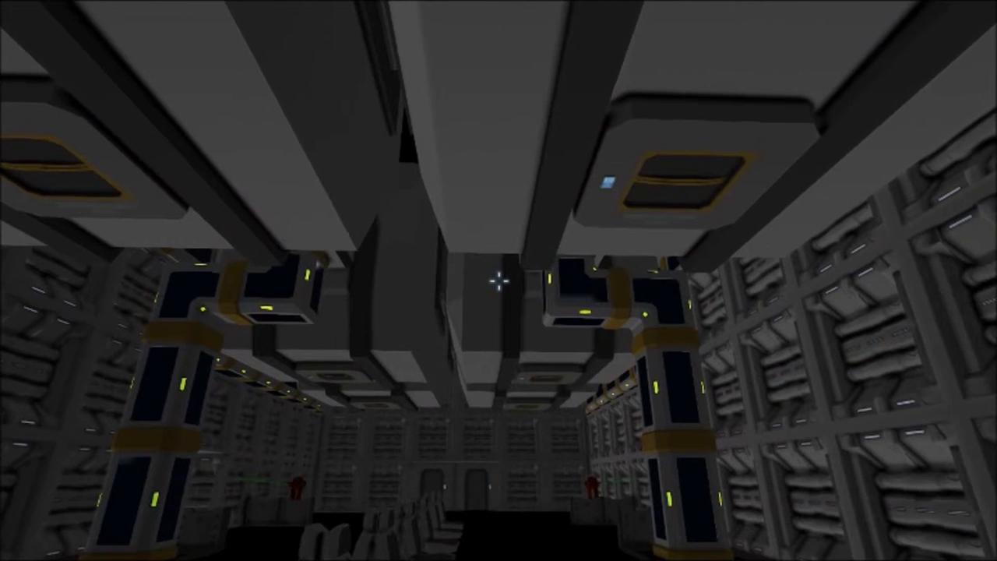
mouse_move(498, 288)
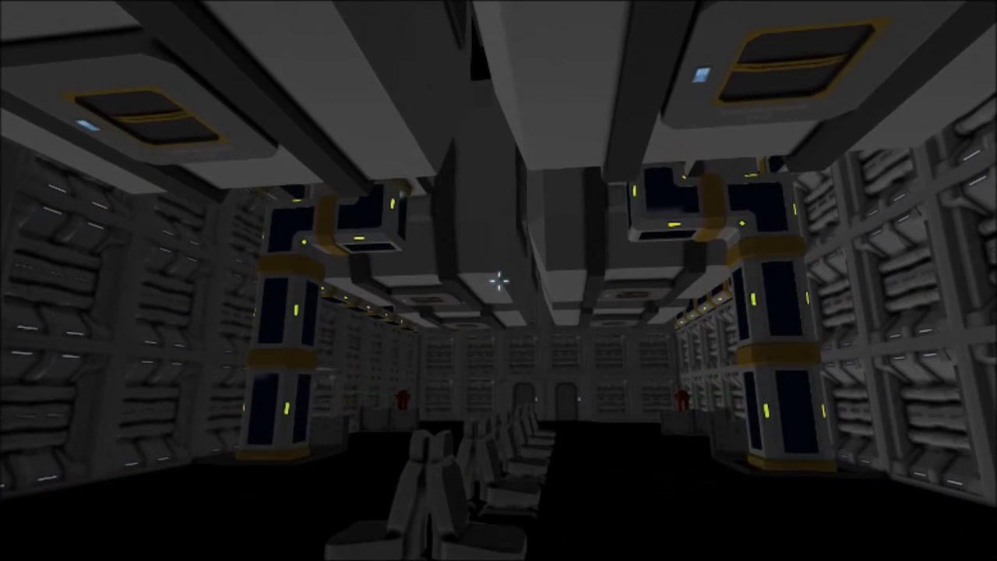
mouse_move(498, 282)
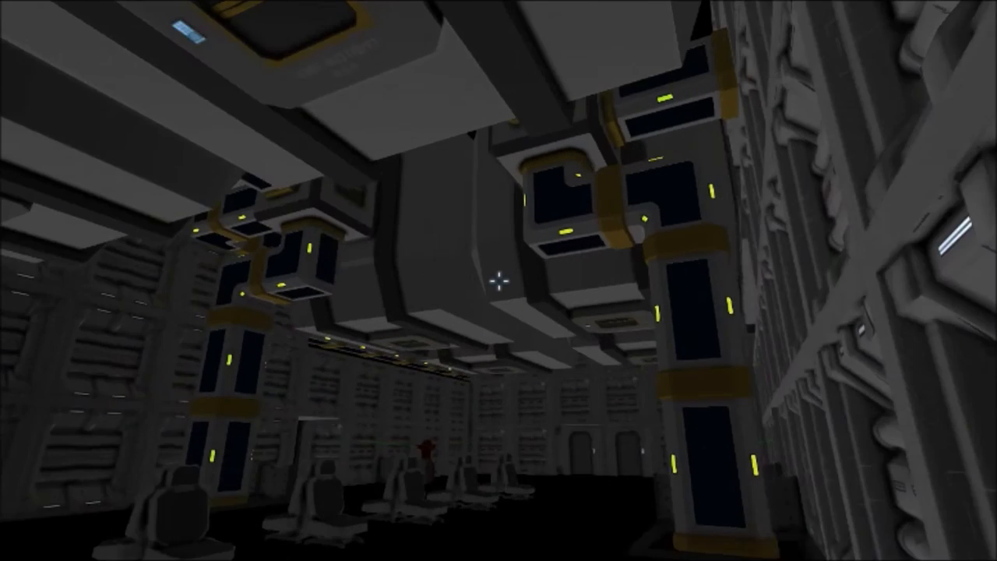
mouse_move(499, 281)
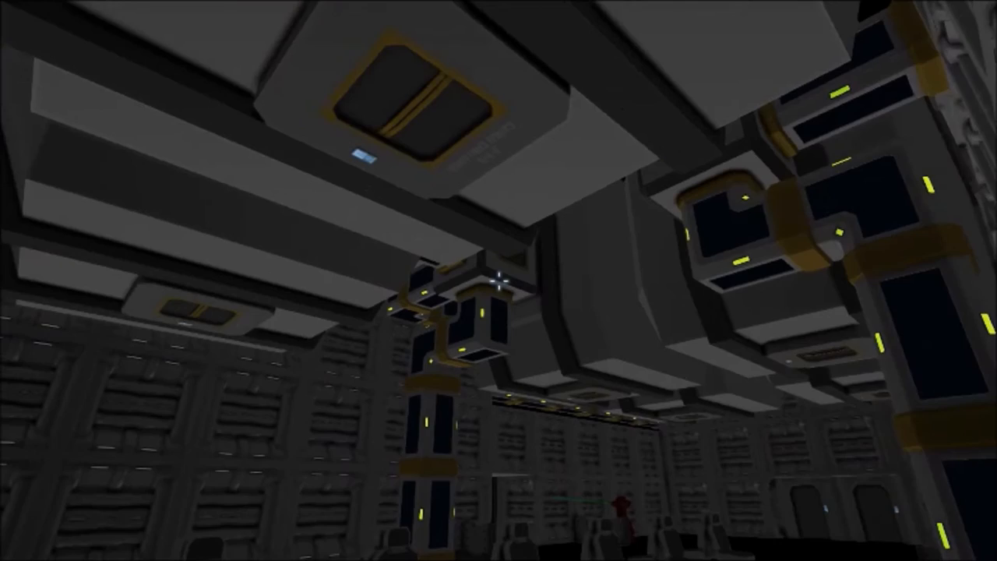
mouse_move(498, 280)
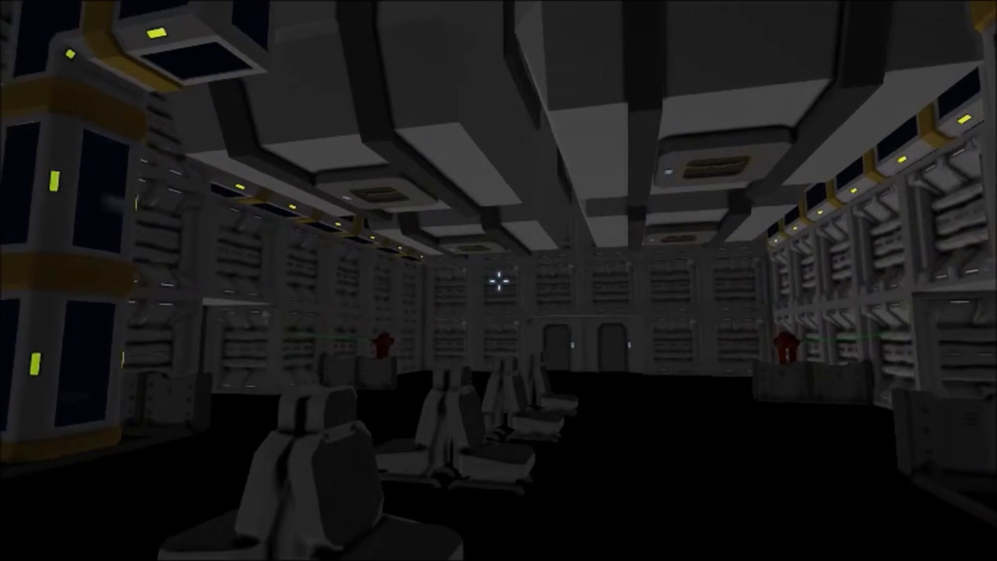
mouse_move(499, 284)
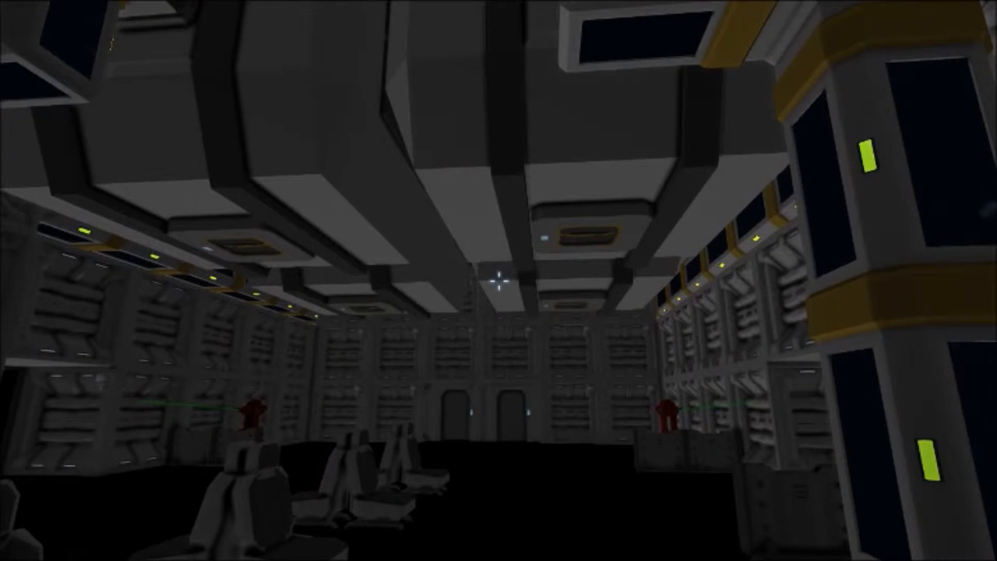
mouse_move(499, 289)
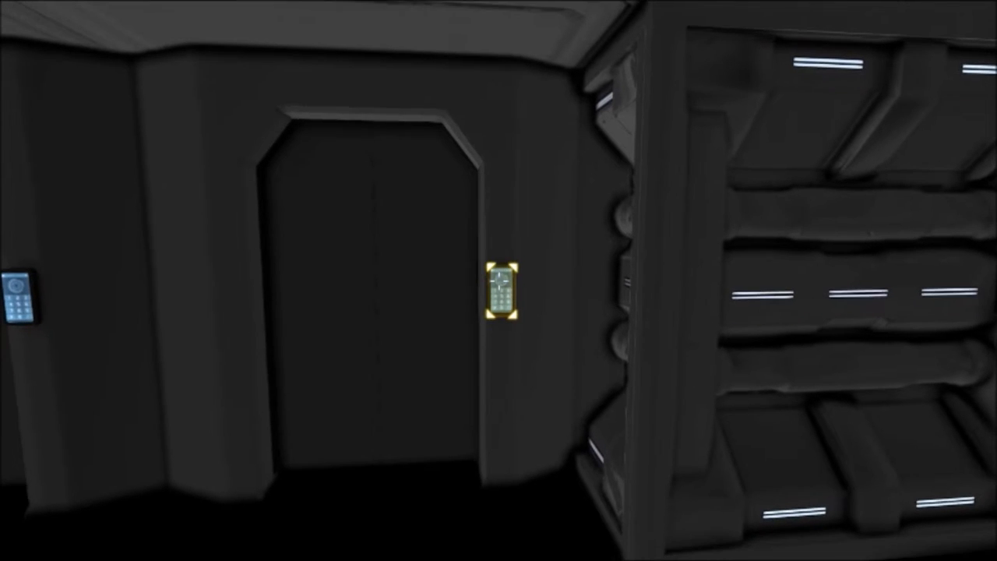
Use the keypad panel to pass through the dark door toward the bridge room
click(504, 295)
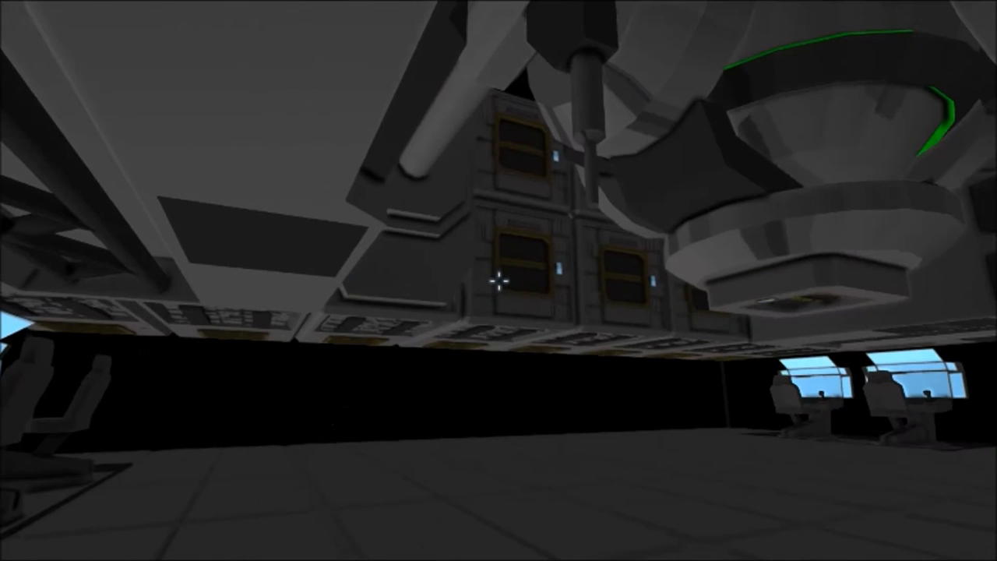
mouse_move(498, 282)
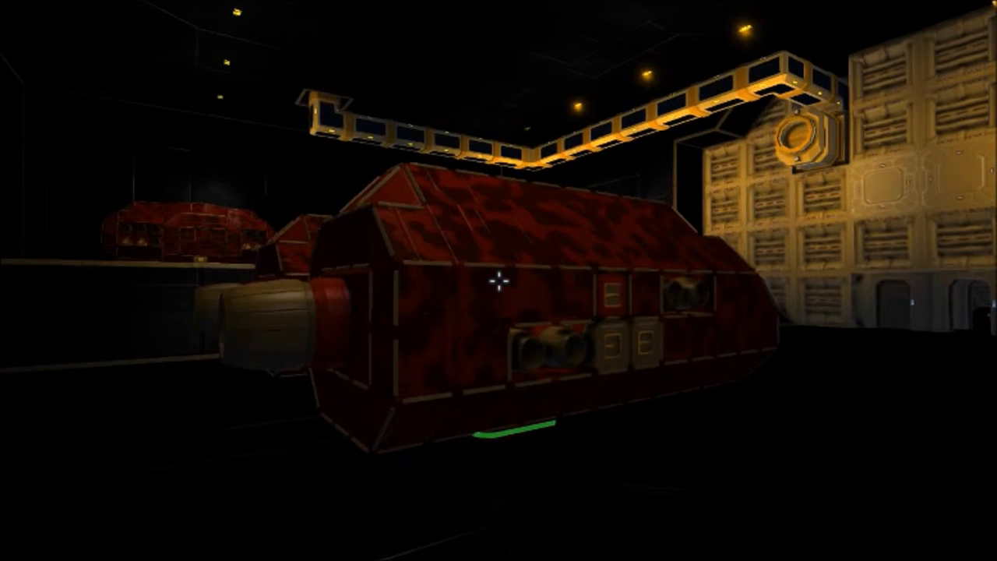
mouse_move(499, 280)
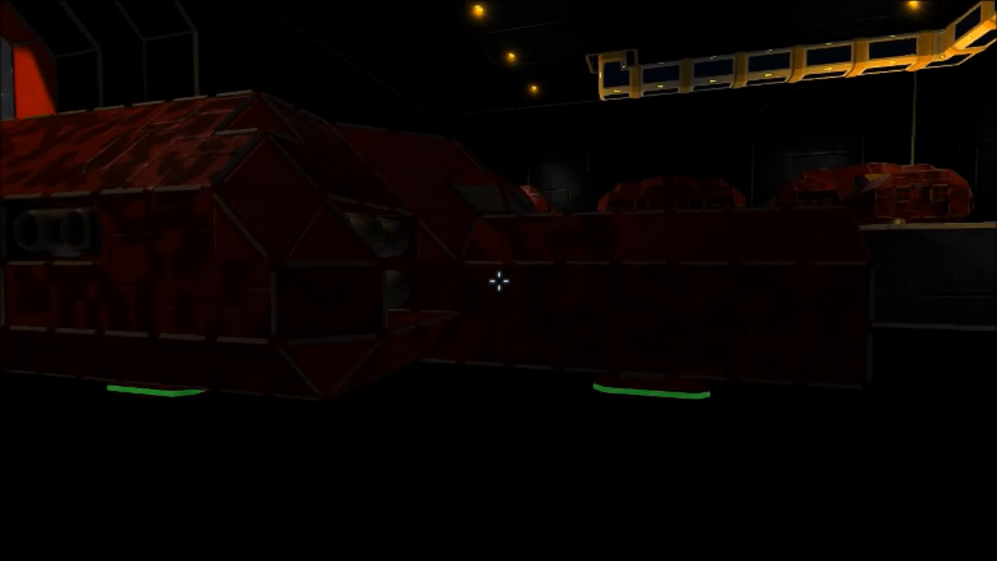
mouse_move(498, 283)
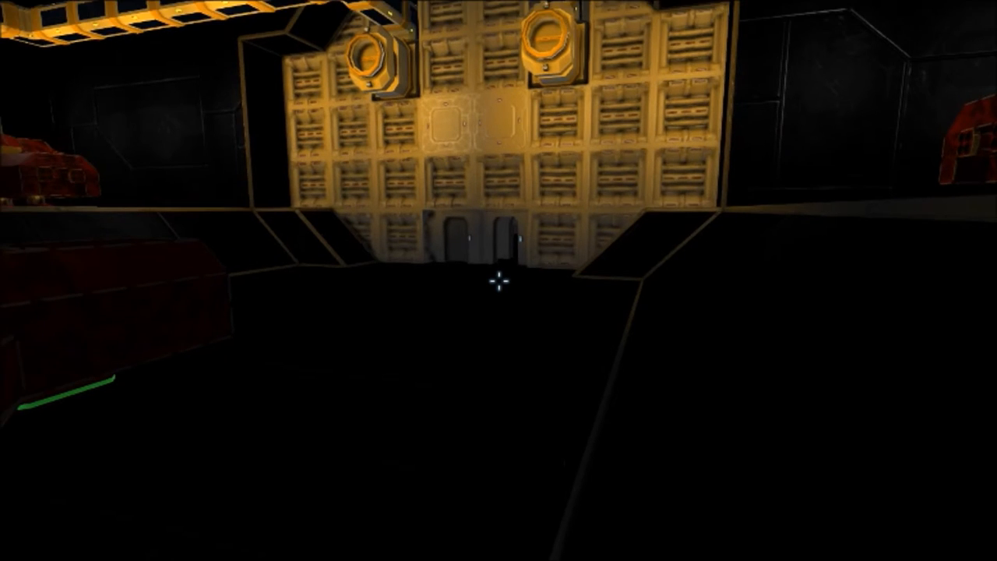
mouse_move(498, 283)
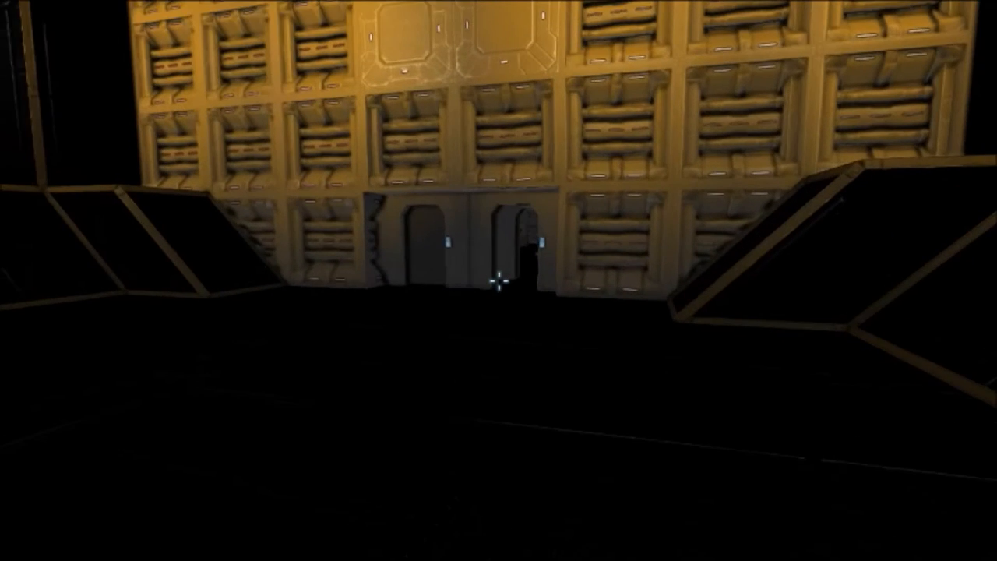